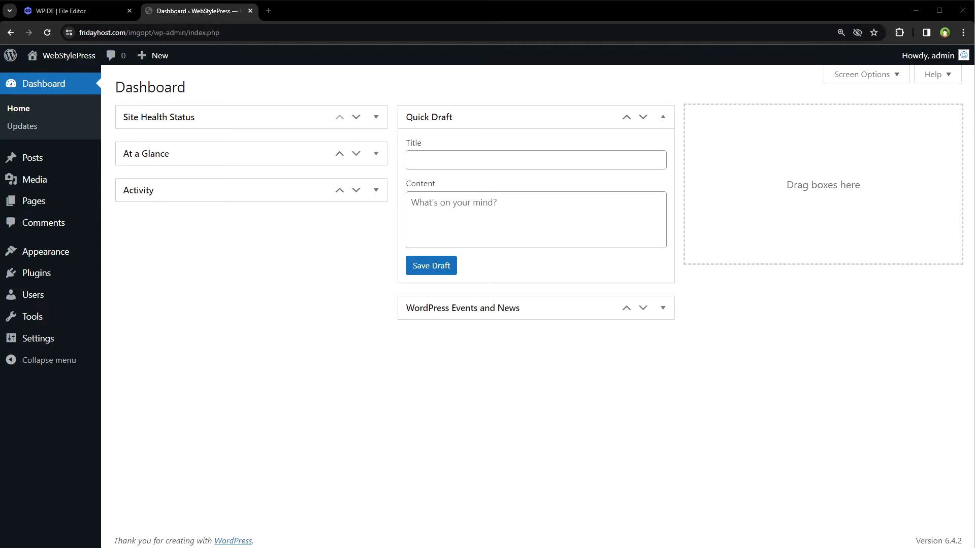
mouse_move(37, 273)
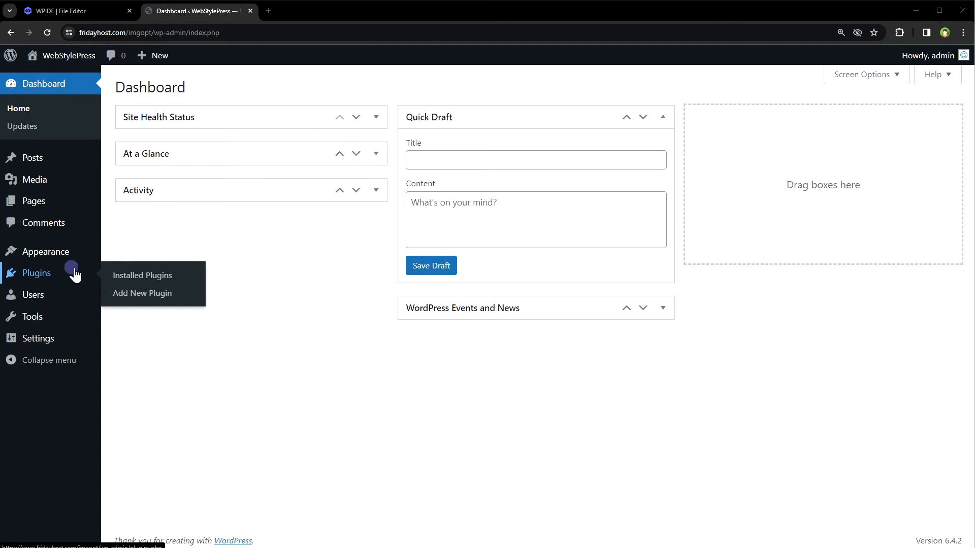
Search the plugin directory for 'Dinosaur Game' and install the Dinosaur Game plugin
click(142, 293)
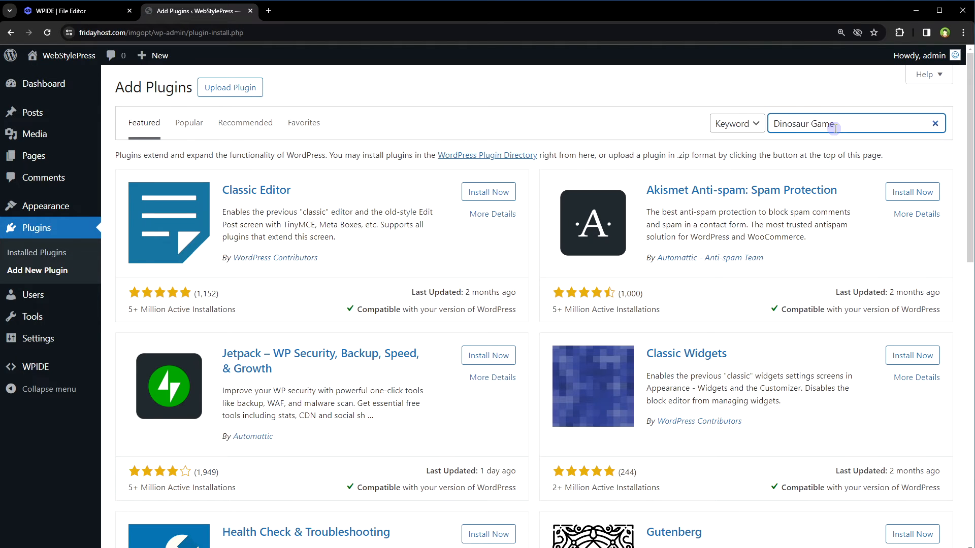
key(Enter)
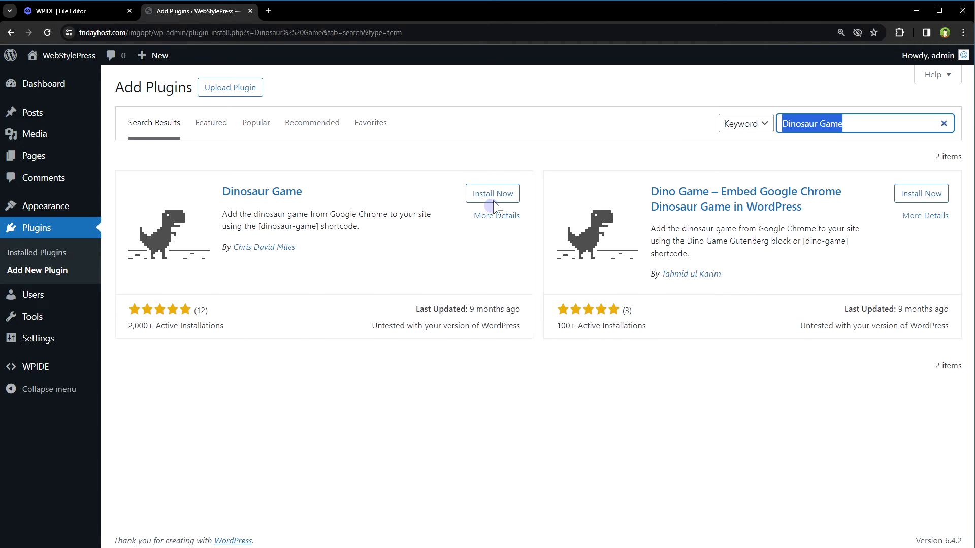
click(491, 193)
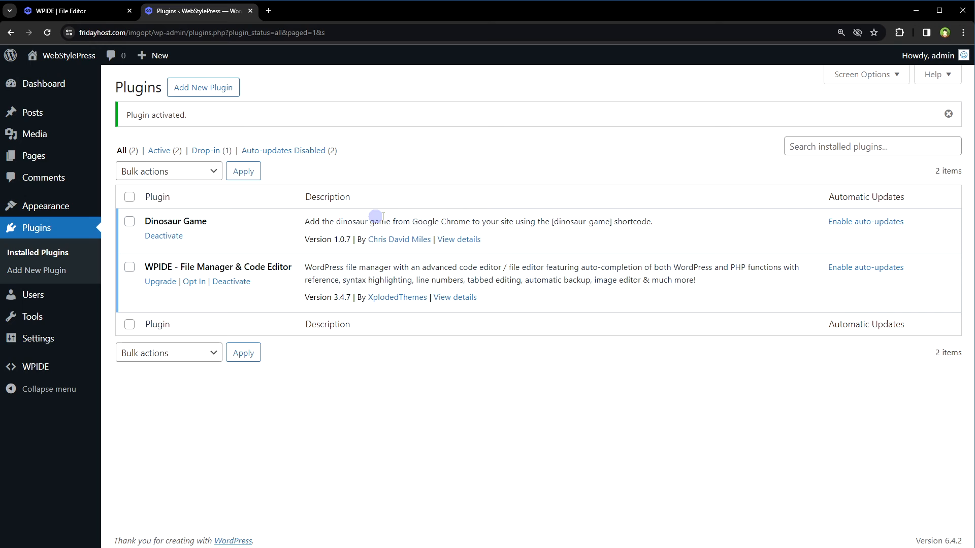
mouse_move(549, 221)
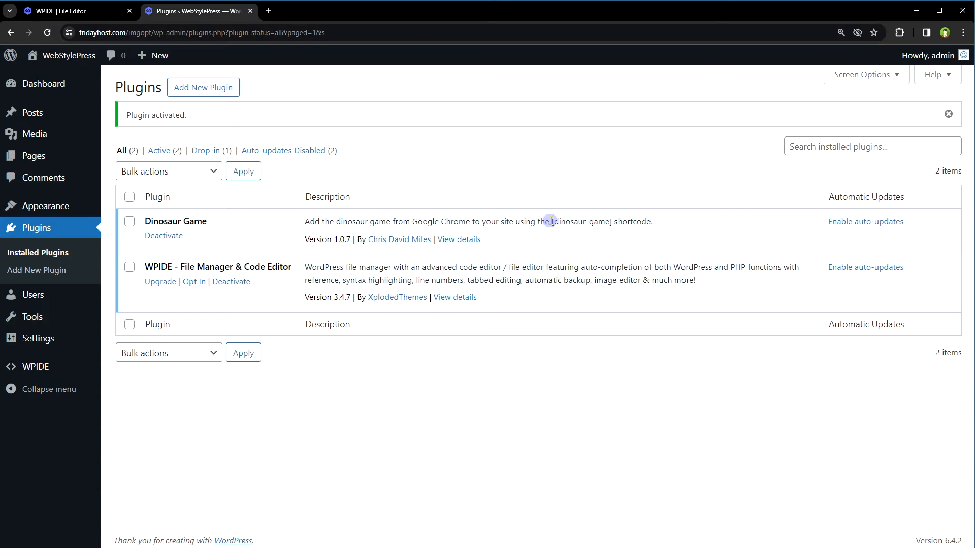
Copy the [dinosaur-game] shortcode from the activated plugin's description
double_click(581, 221)
text(D)
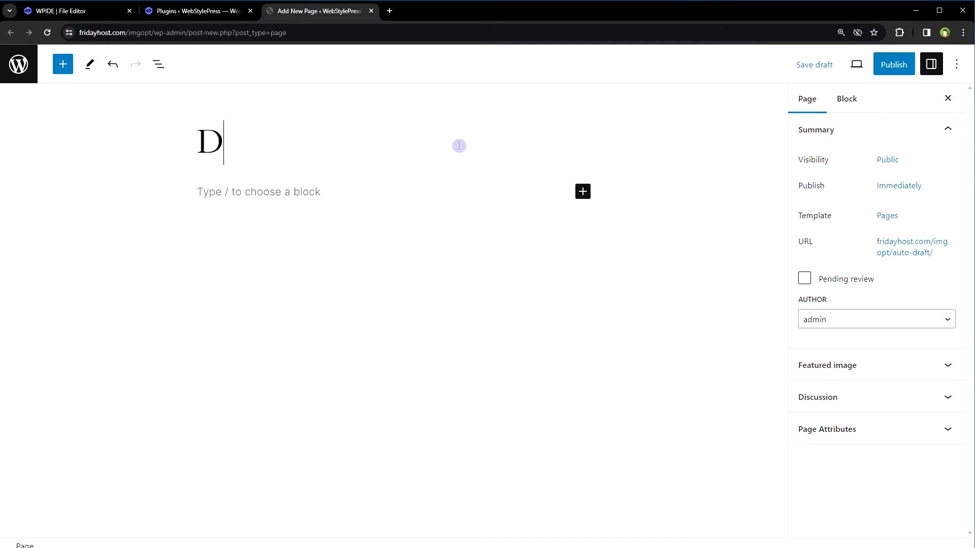
Title the new page 'Dino Game' and add a Shortcode block holding [dinosaur-game]
text(ino Game)
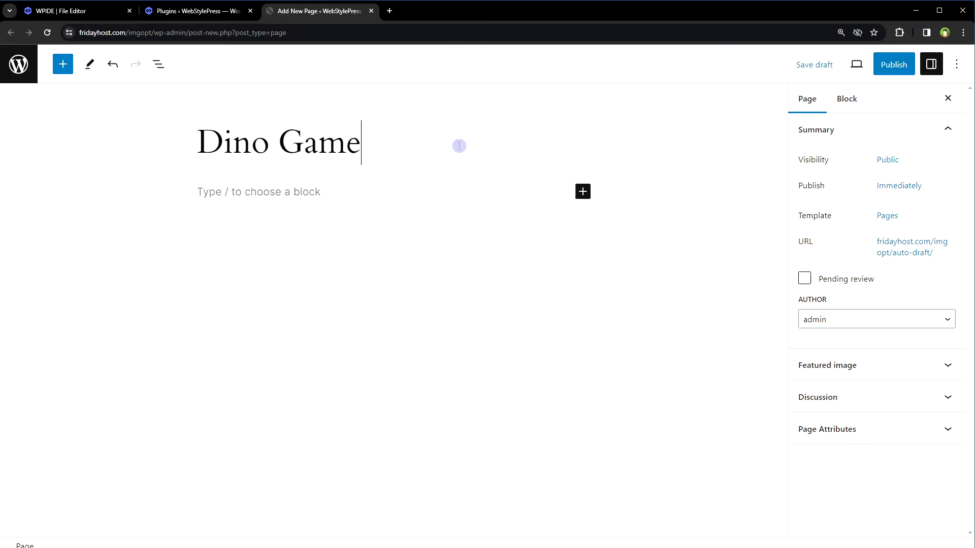
click(583, 192)
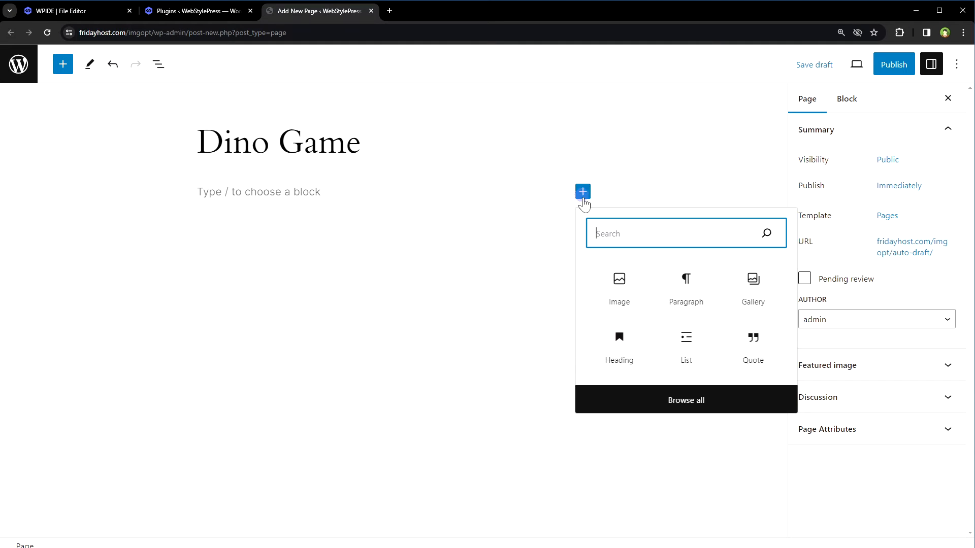
text(code)
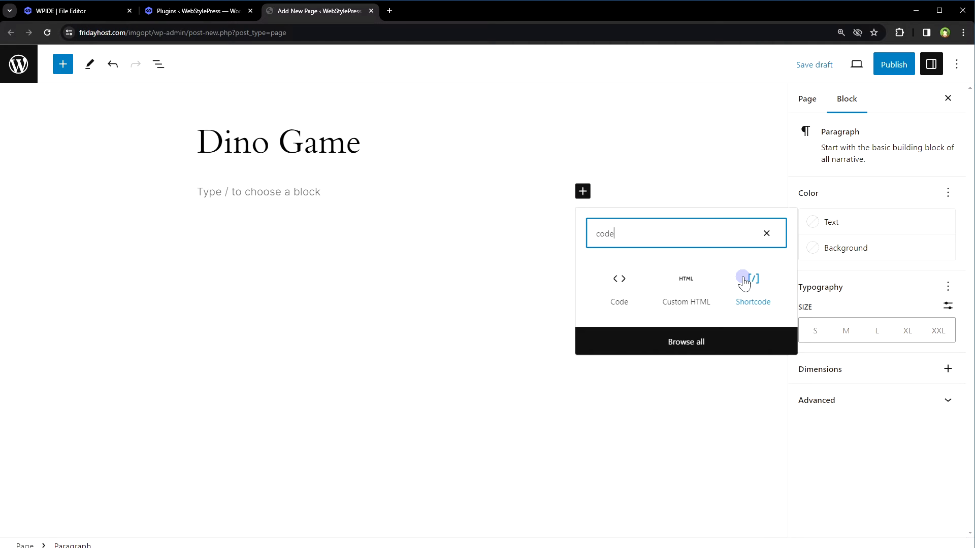
click(752, 281)
text([dinosaur-game])
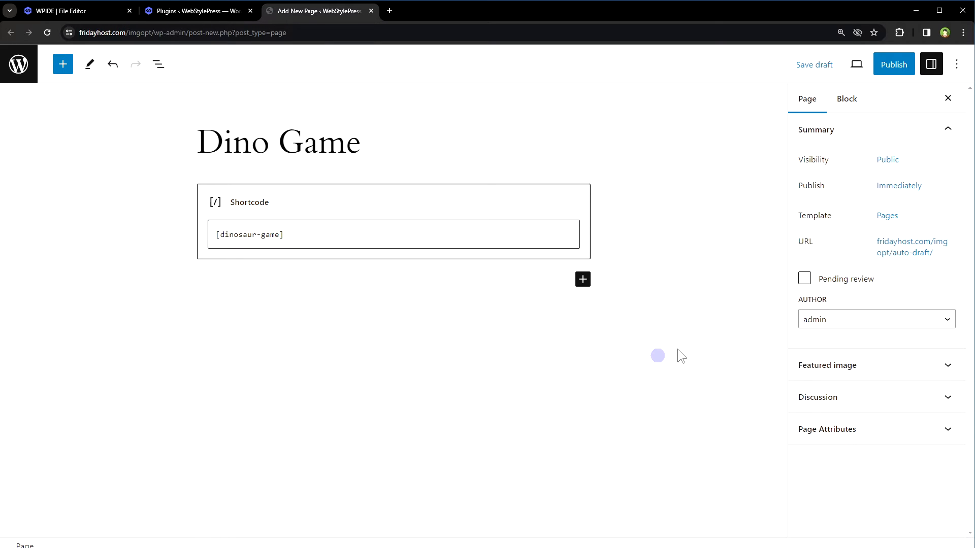
Publish the Dino Game page and view it live on the site
click(893, 64)
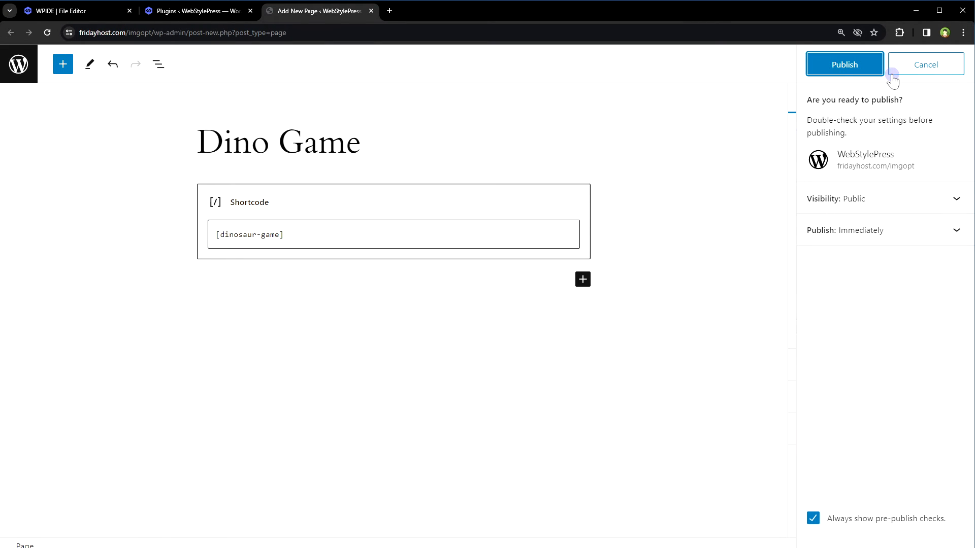
click(843, 64)
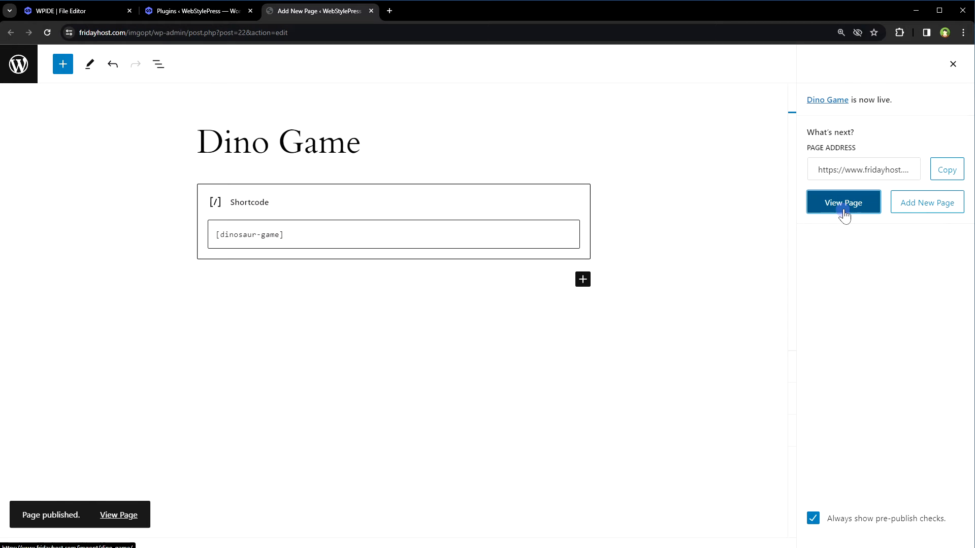
click(842, 202)
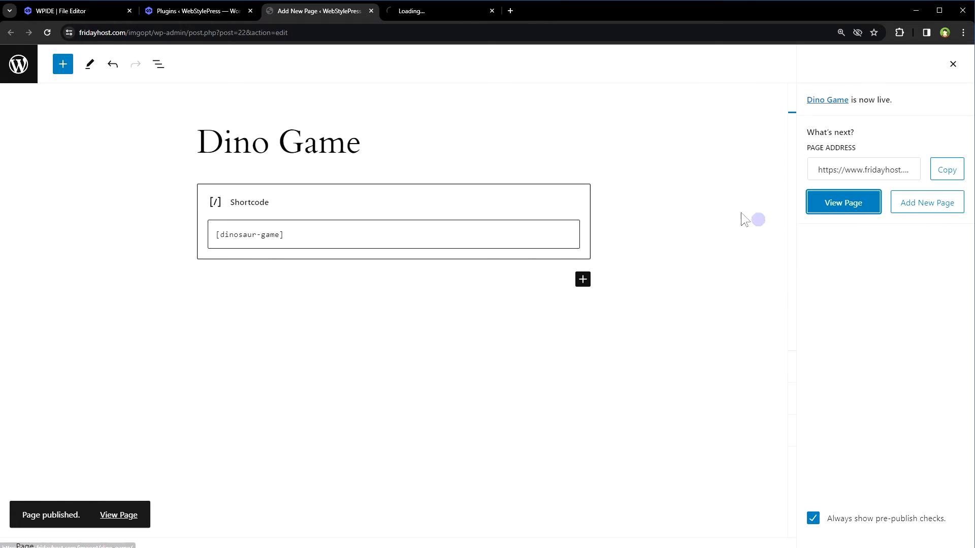
click(843, 202)
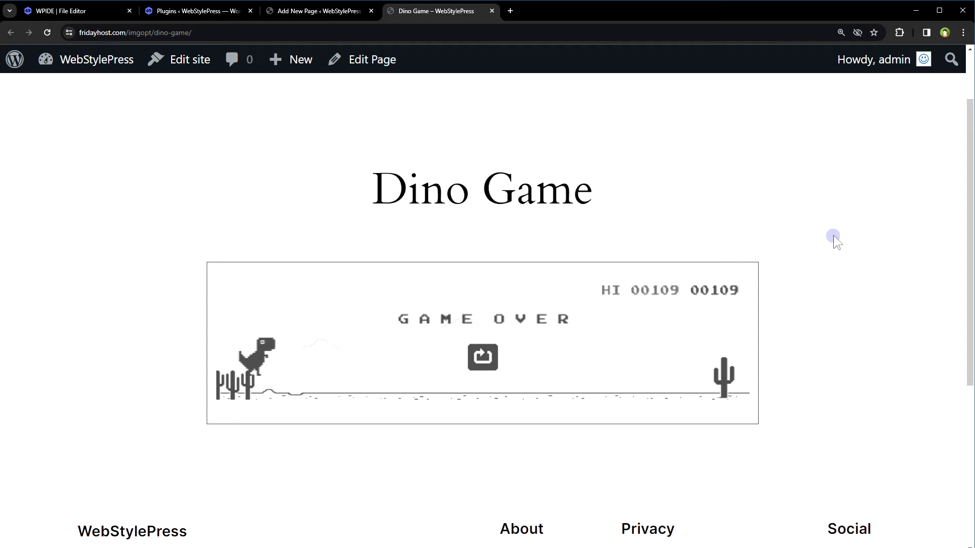
Play and restart the embedded dinosaur game on the live page to confirm it works
click(482, 358)
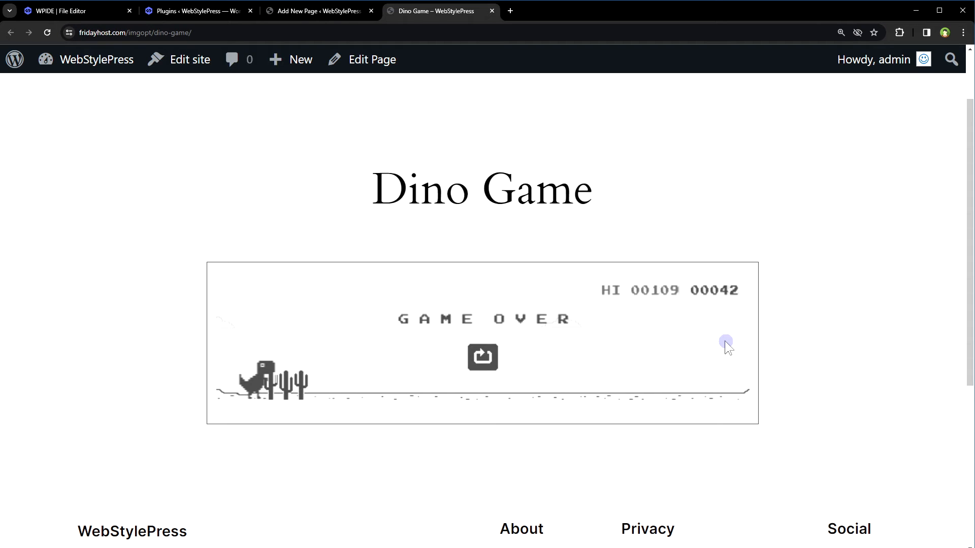
click(74, 10)
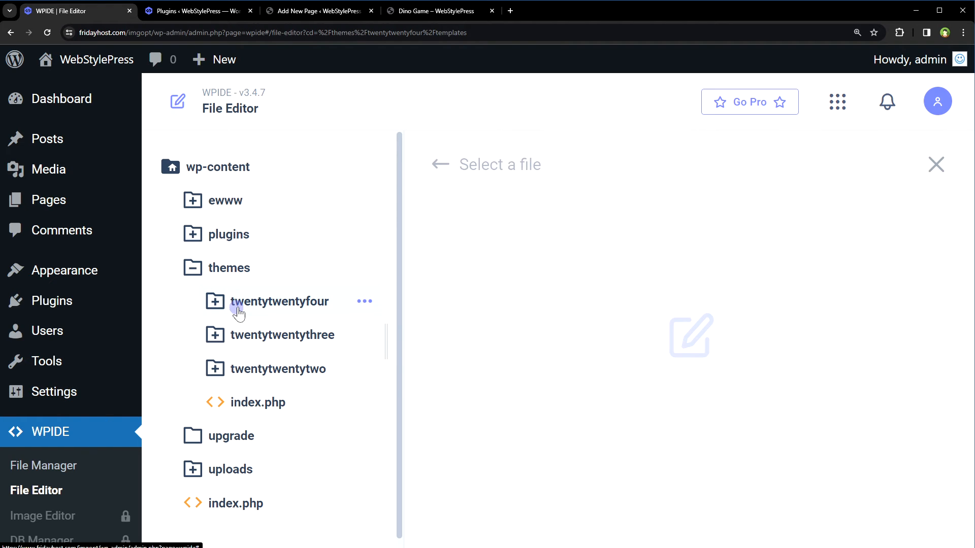
Open twentytwentyfour's templates/404.html in the WPIDE editor
click(279, 302)
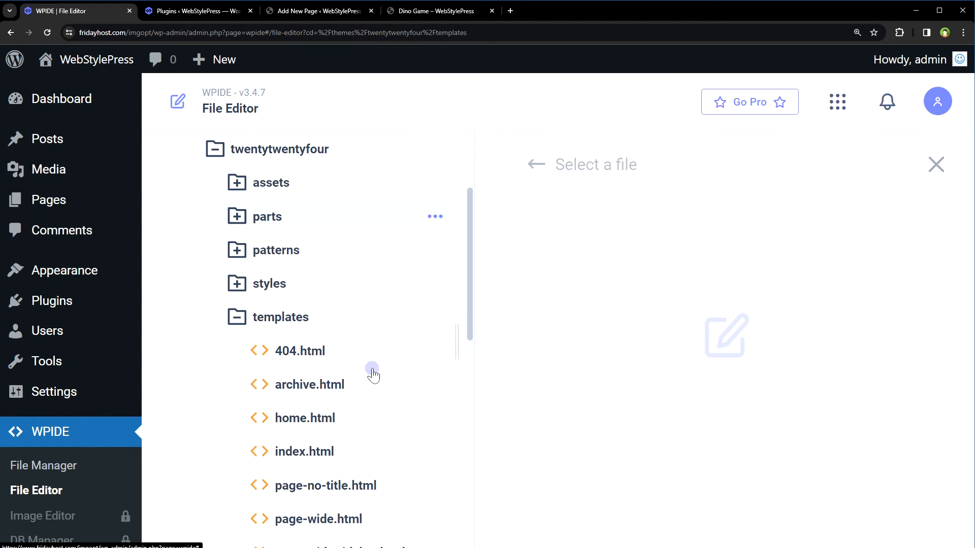
scroll(down, 3)
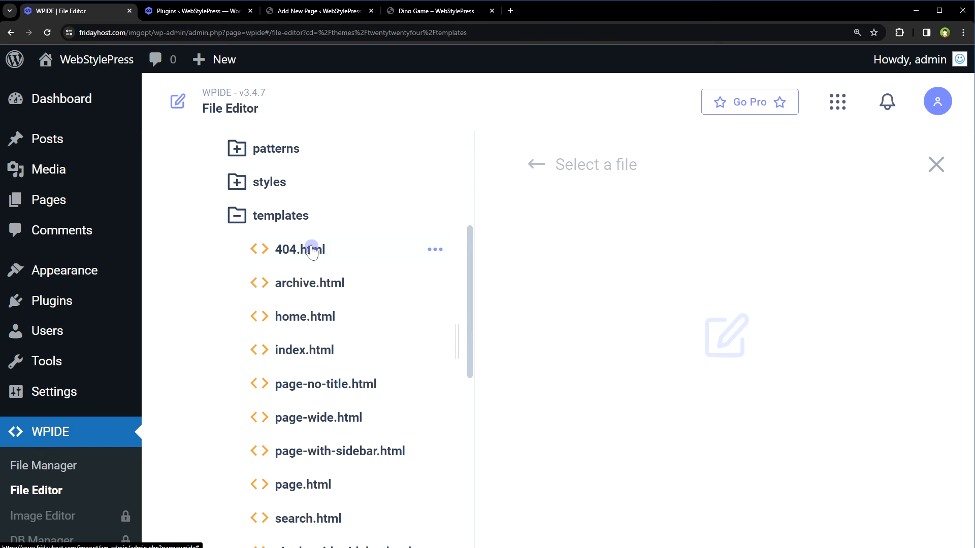
click(300, 250)
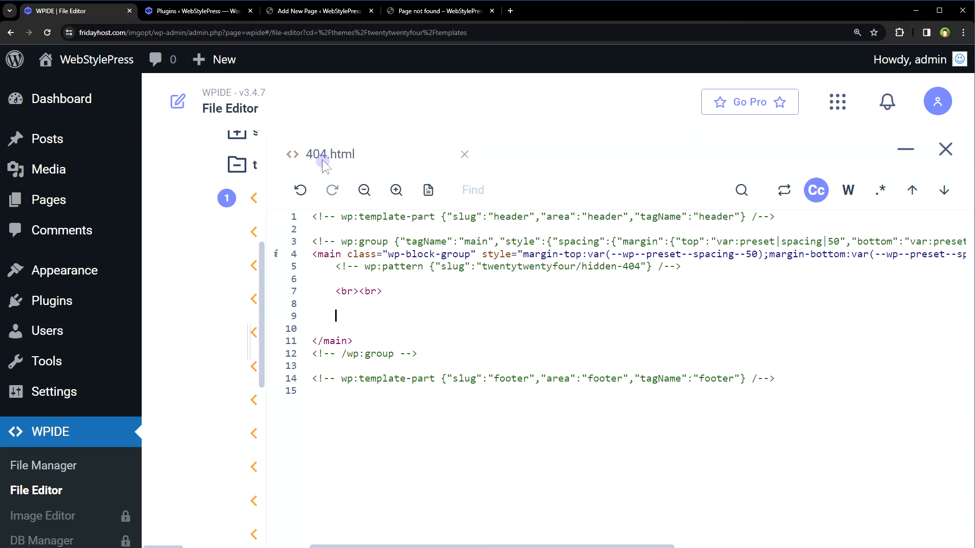
mouse_move(351, 156)
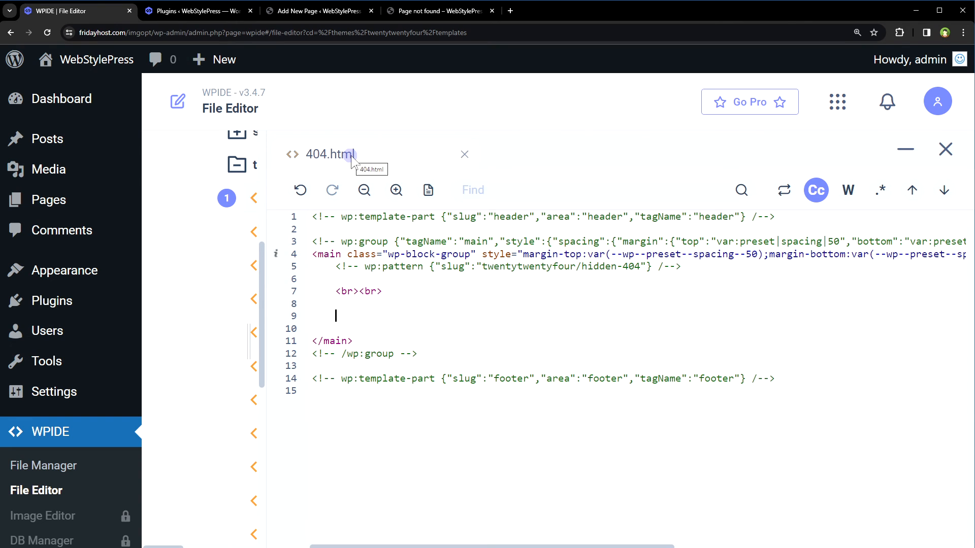
Insert [dinosaur-game] inside <main> in 404.html, save, and check the Page Not Found page
text([dinosaur-game])
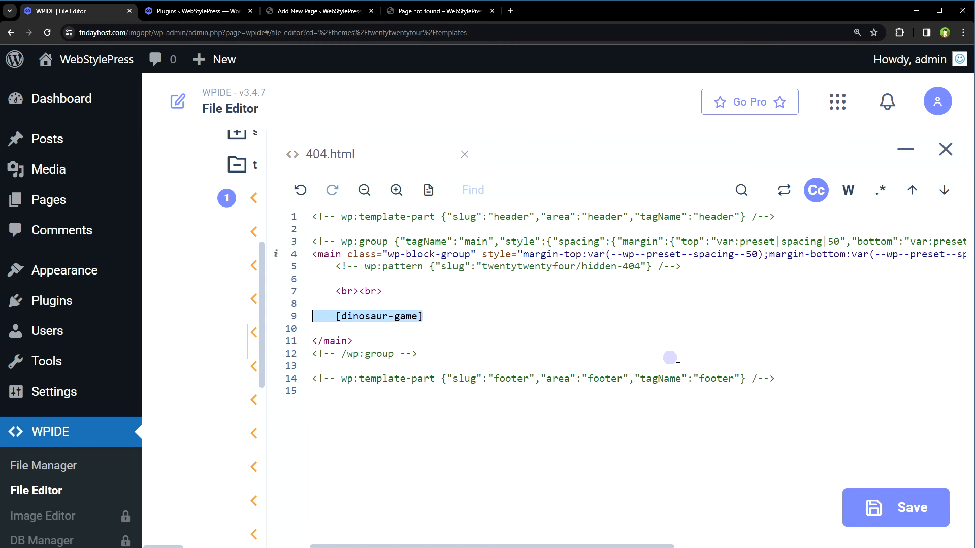
click(440, 10)
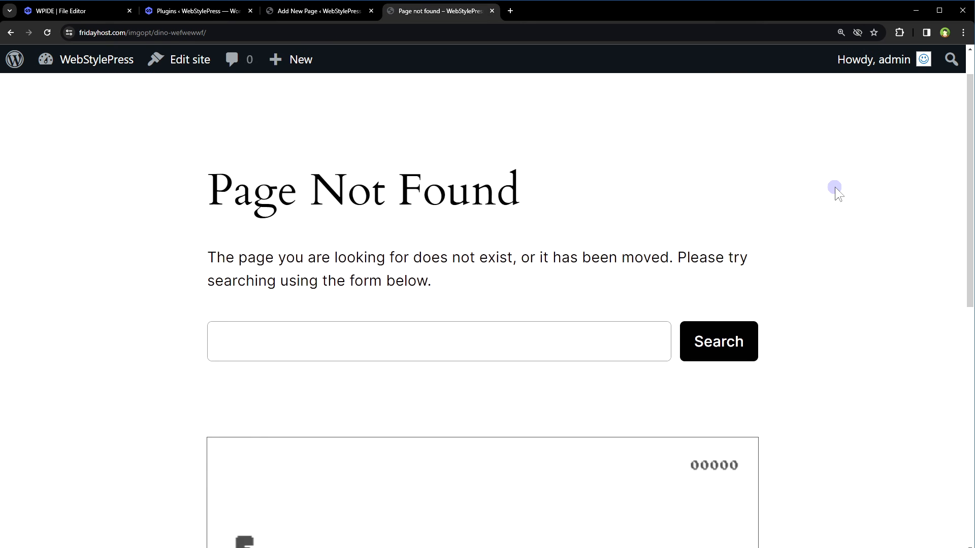
scroll(down, 3)
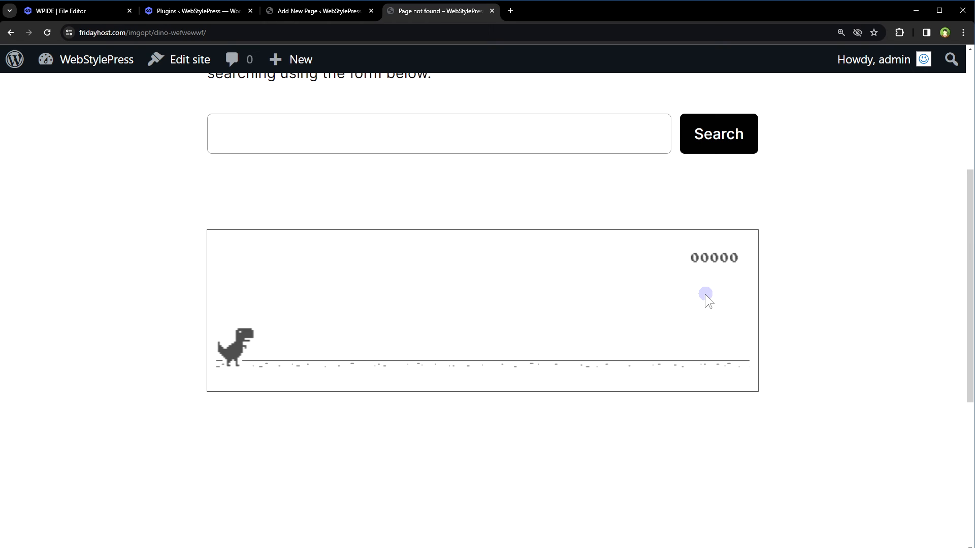